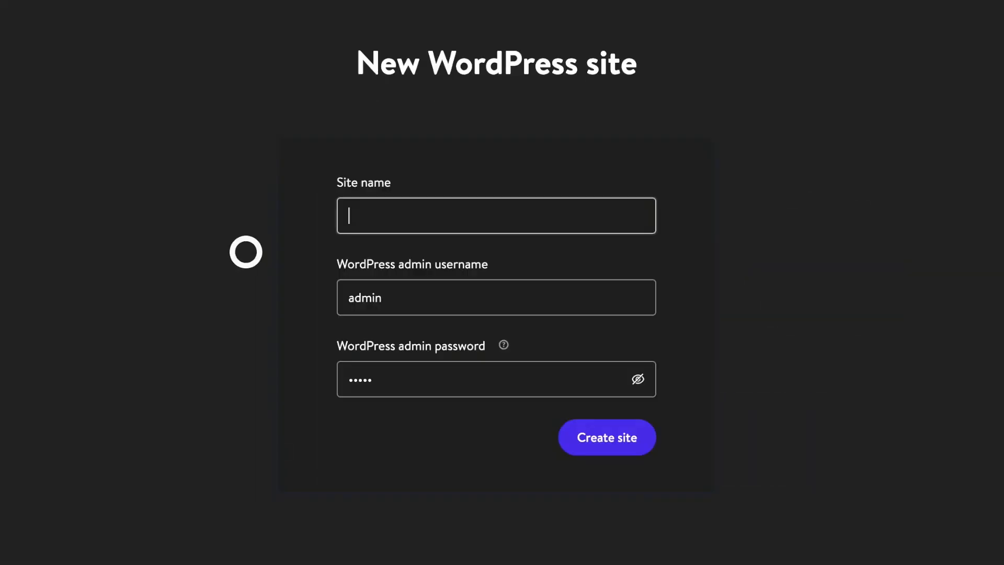
- Create the local site kinstaisawesome with admin username brianli and a custom password
type("kinstaisawesome")
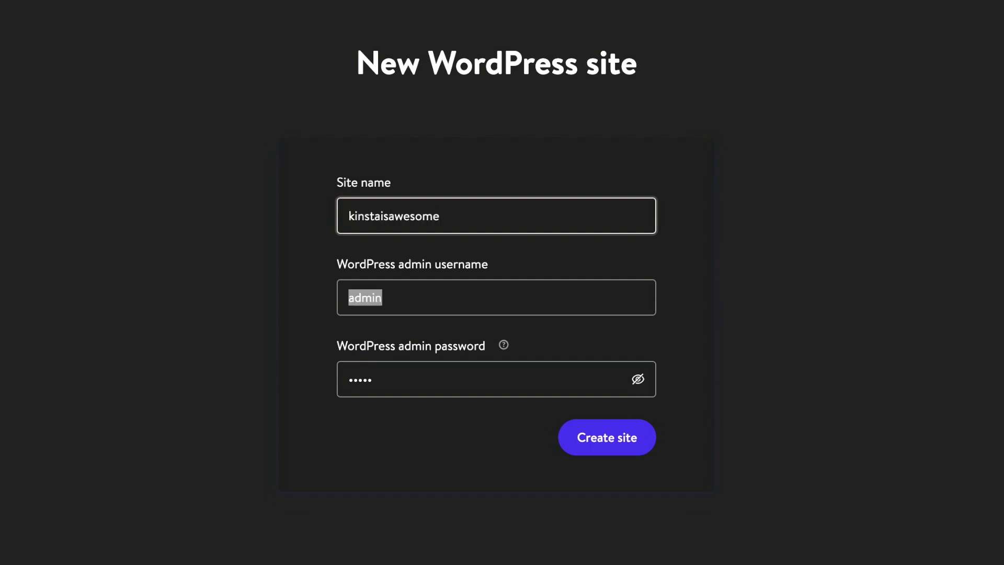
type("brianli")
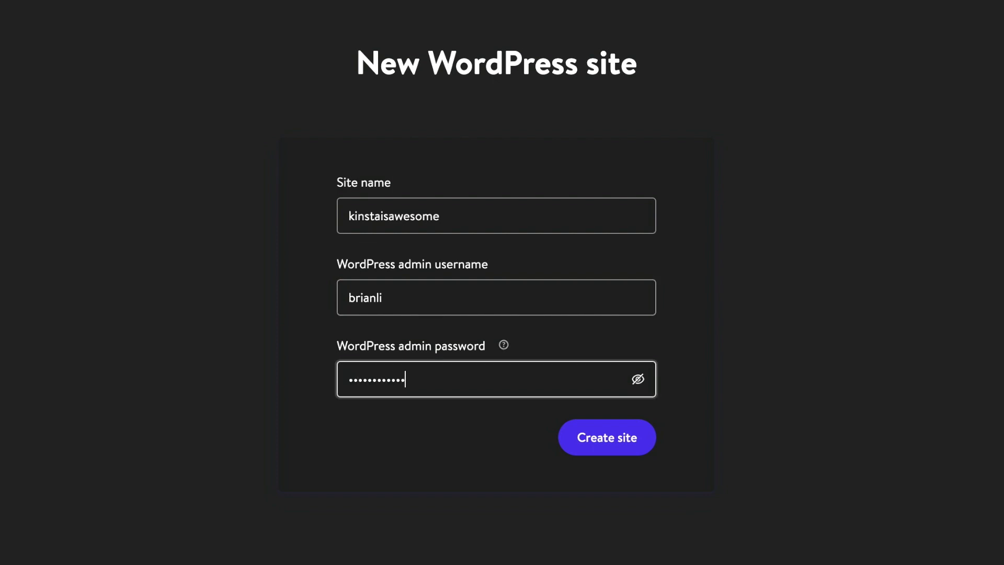
left_click(606, 437)
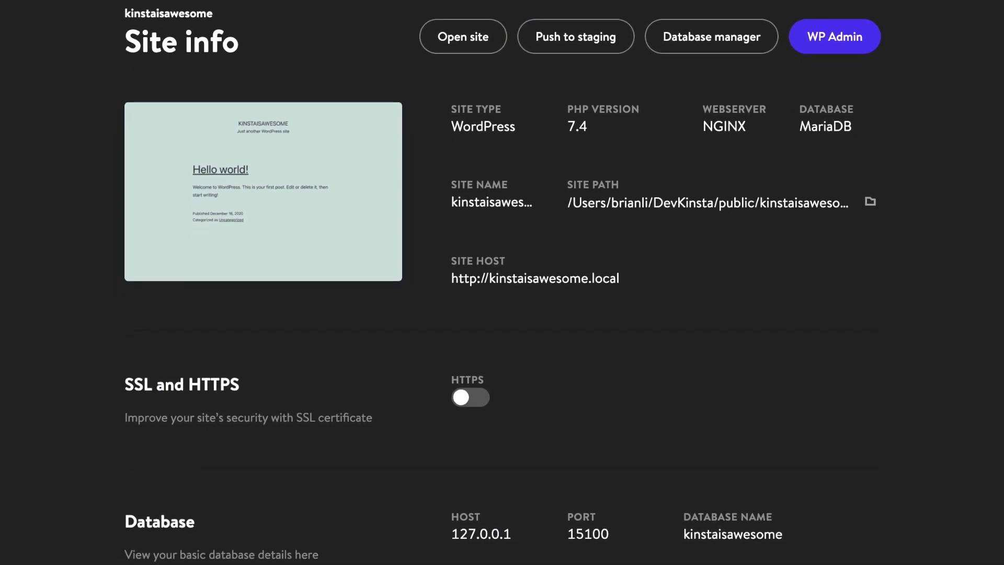
- Scroll through kinstaisawesome's Site info to the SSL and Database host, port and credentials
scroll("down", 3)
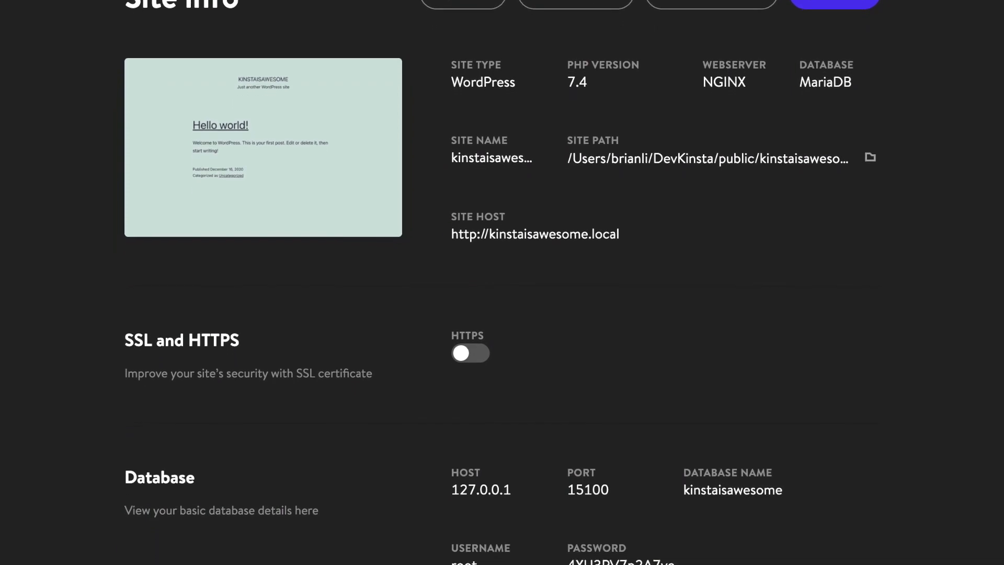
scroll("down", 3)
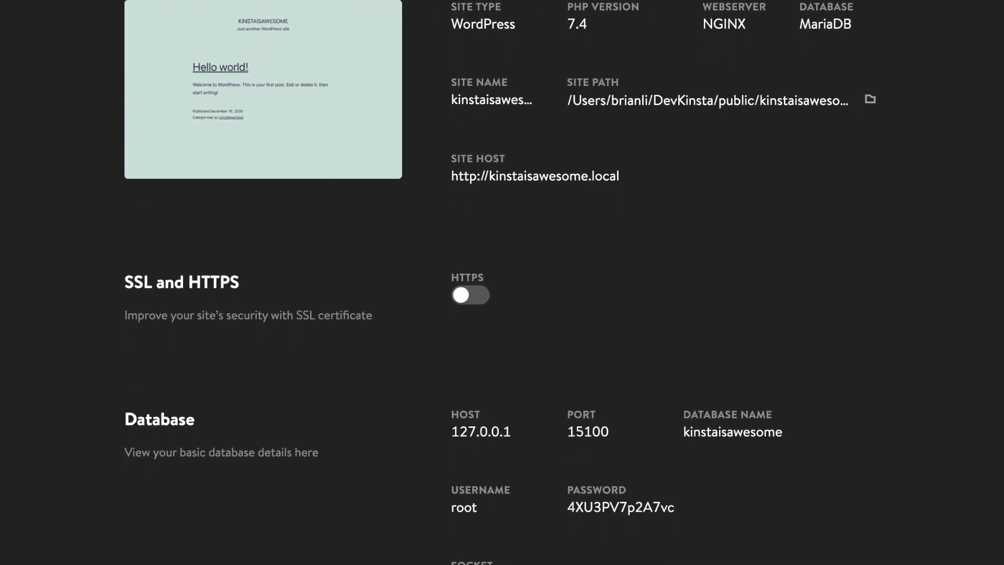
scroll("down", 3)
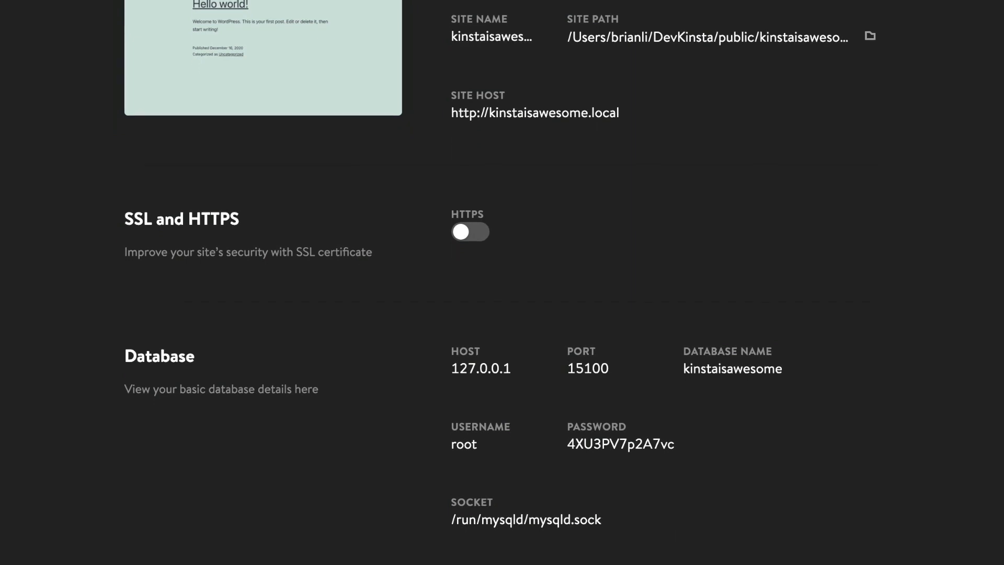
scroll("down", 3)
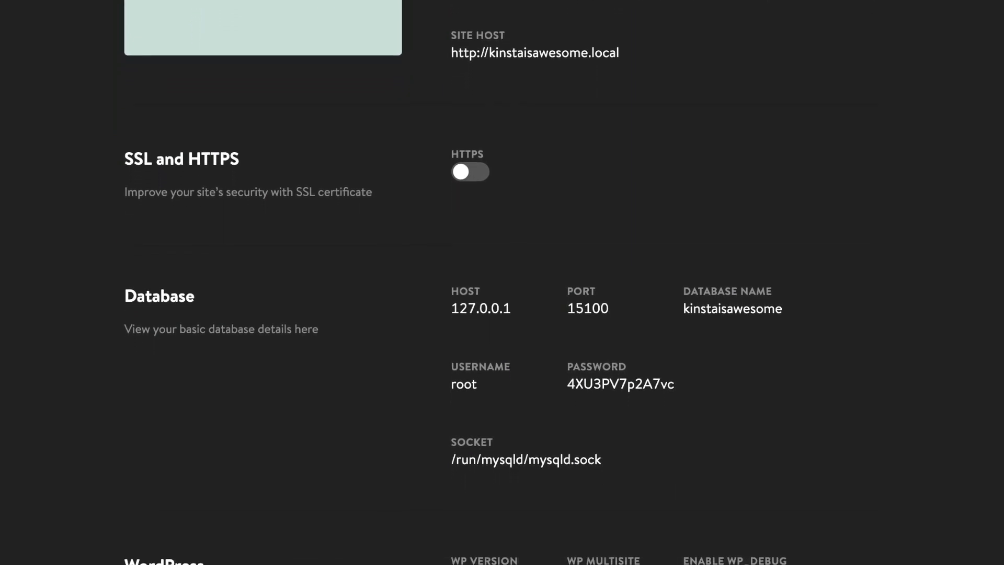
scroll("down", 3)
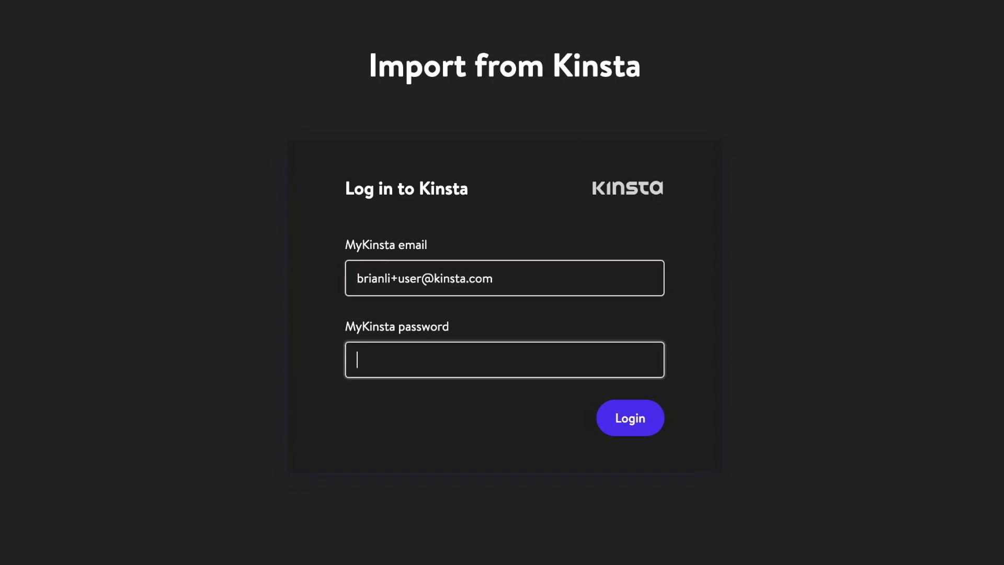
- Log in with MyKinsta email and password, then confirm the six-digit verification code
left_click(628, 417)
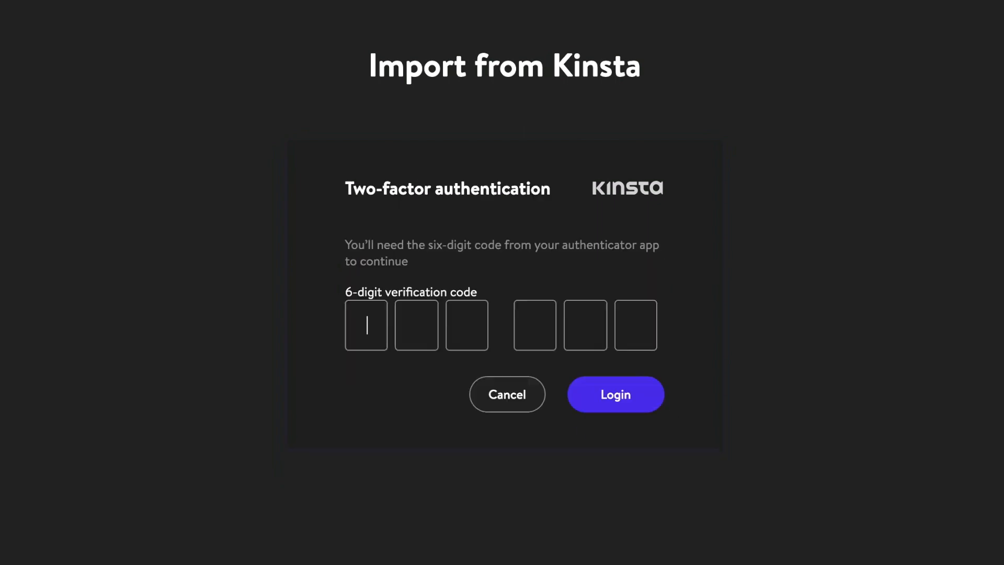
type("252")
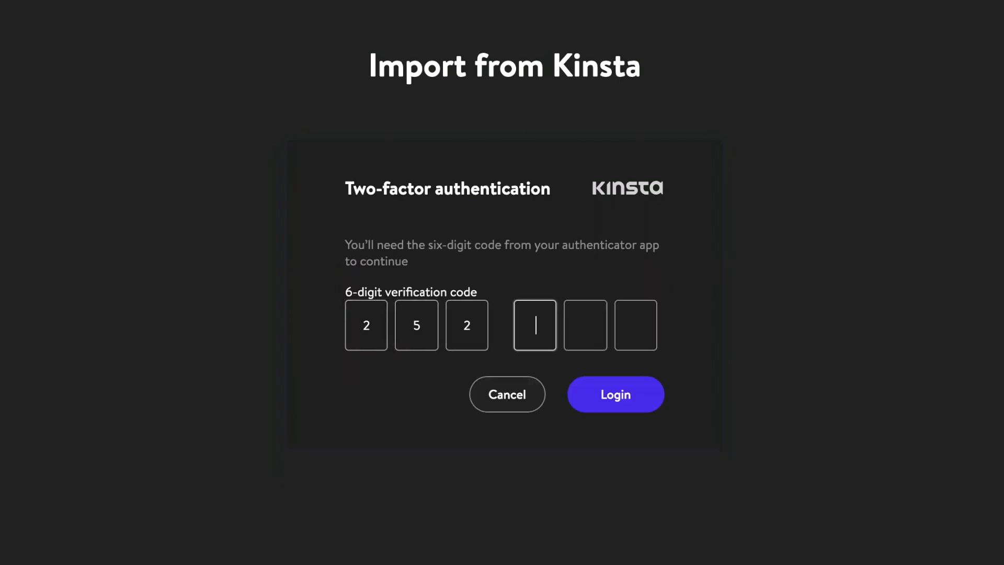
left_click(614, 394)
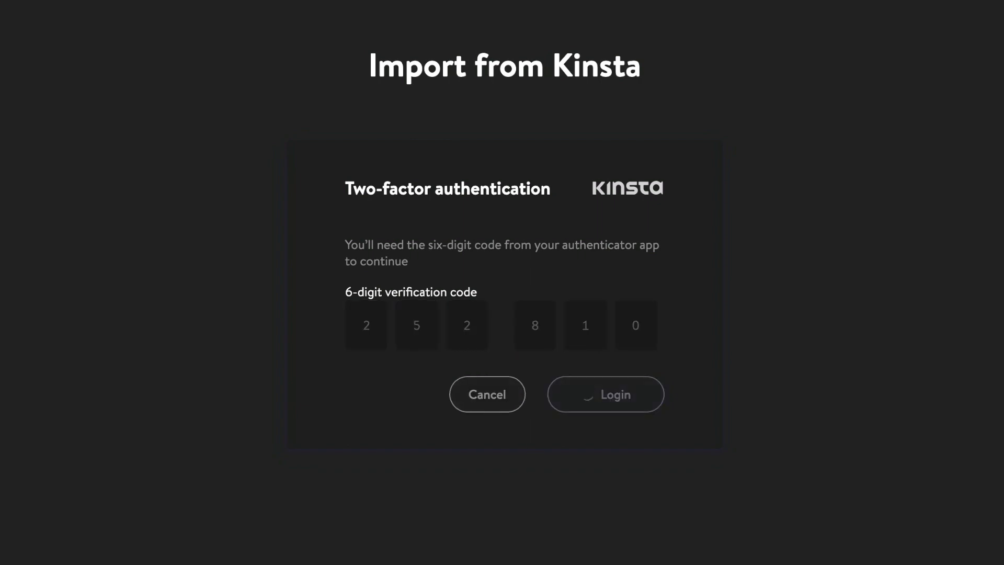
left_click(604, 395)
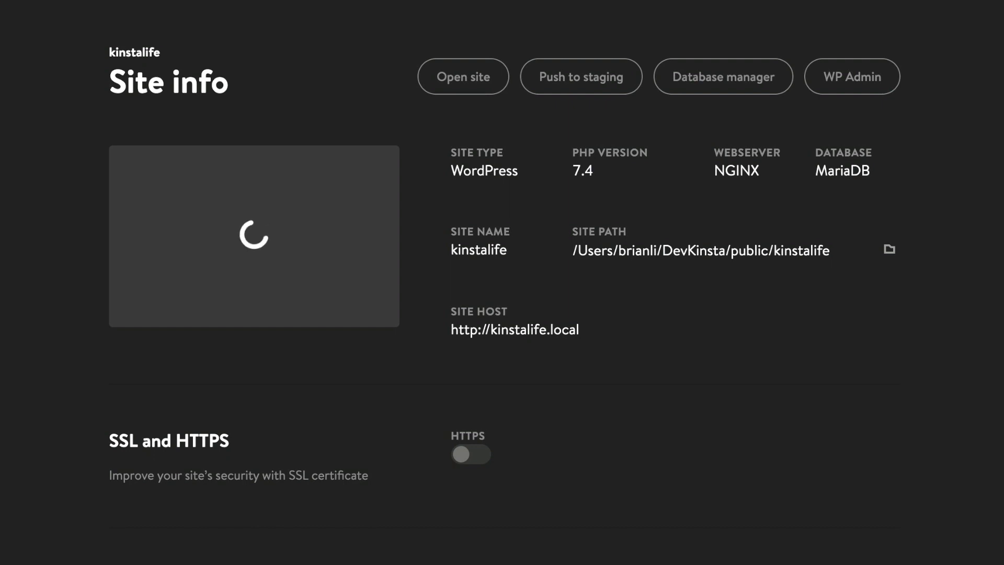
- After the kinstalife import finishes, start adding another local site
left_click(470, 454)
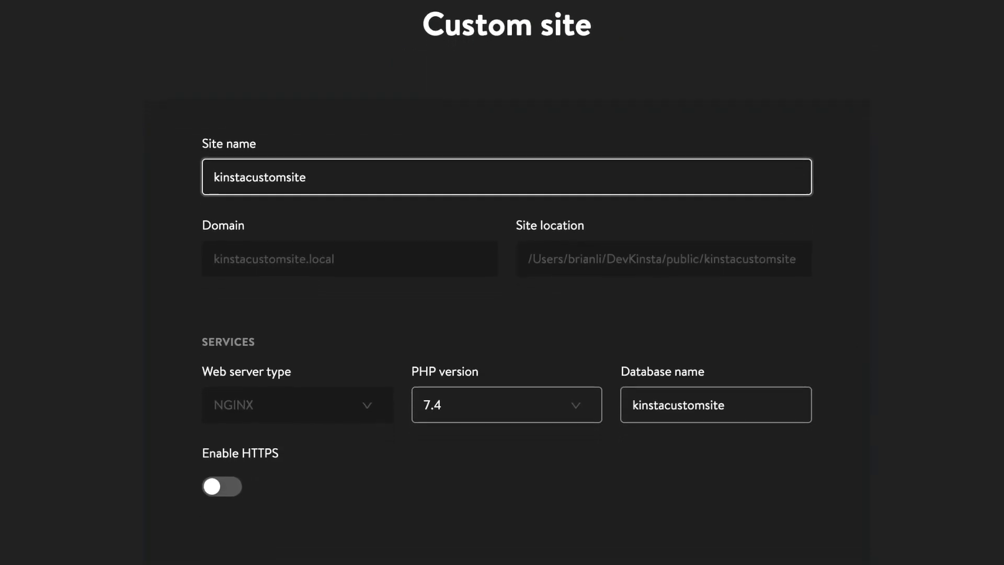
- Give kinstacustomsite PHP 8.0, HTTPS enabled and a Subdomain-type multisite
left_click(505, 404)
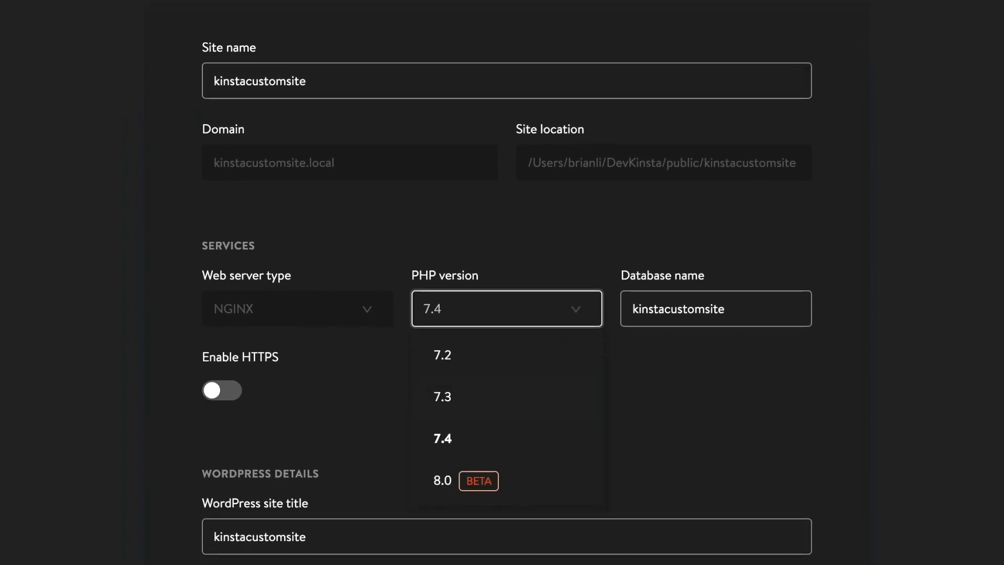
left_click(441, 480)
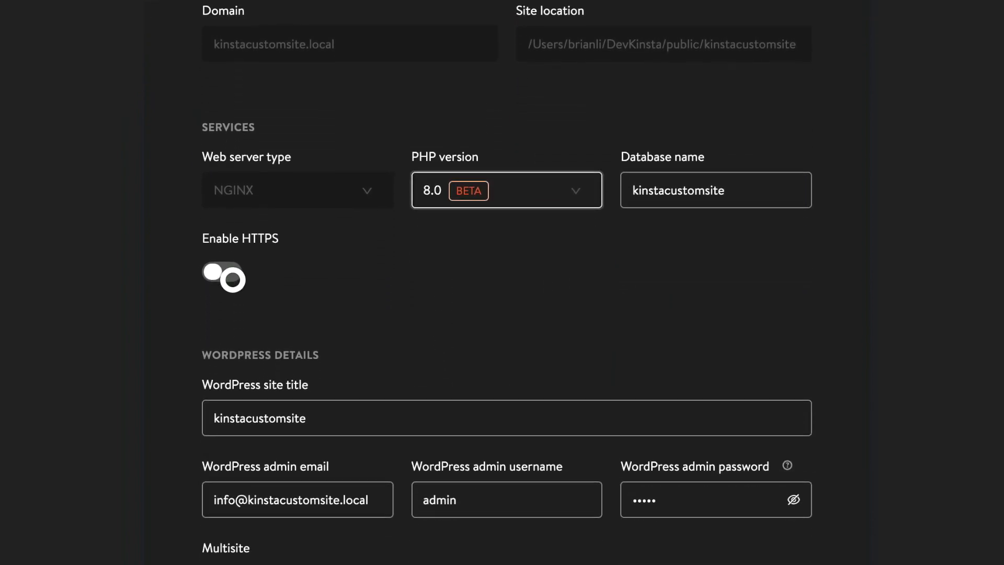
left_click(222, 278)
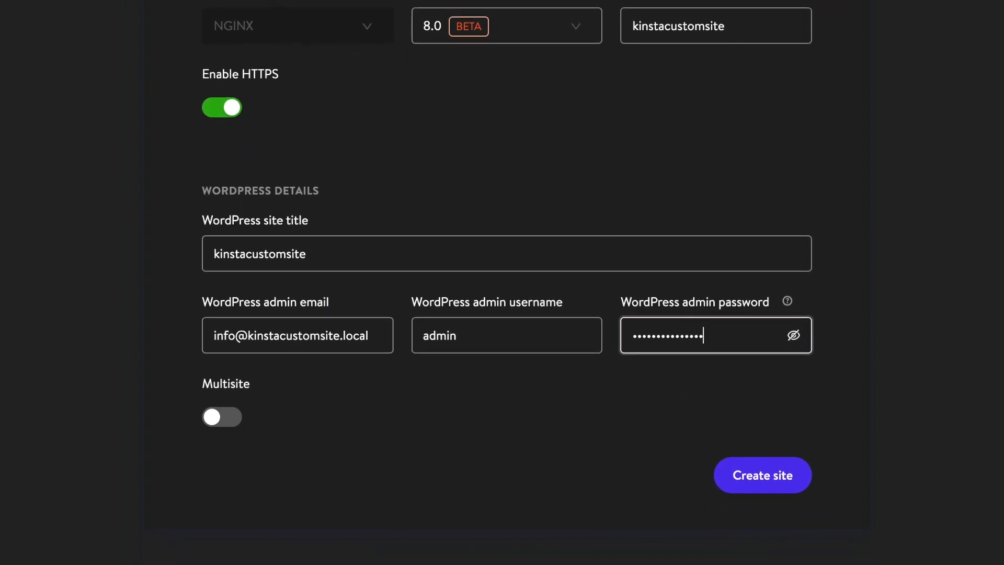
left_click(222, 417)
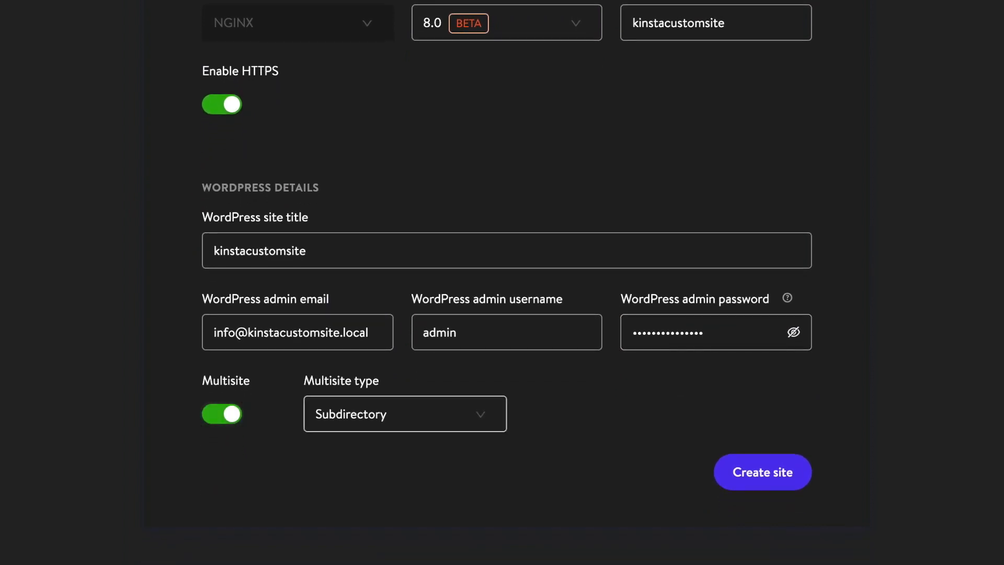
left_click(404, 412)
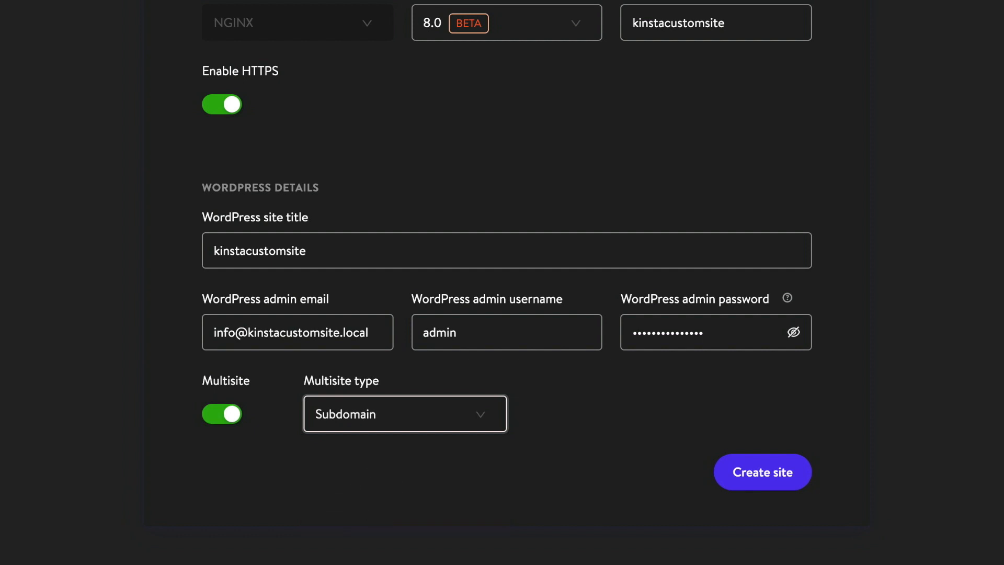
left_click(761, 472)
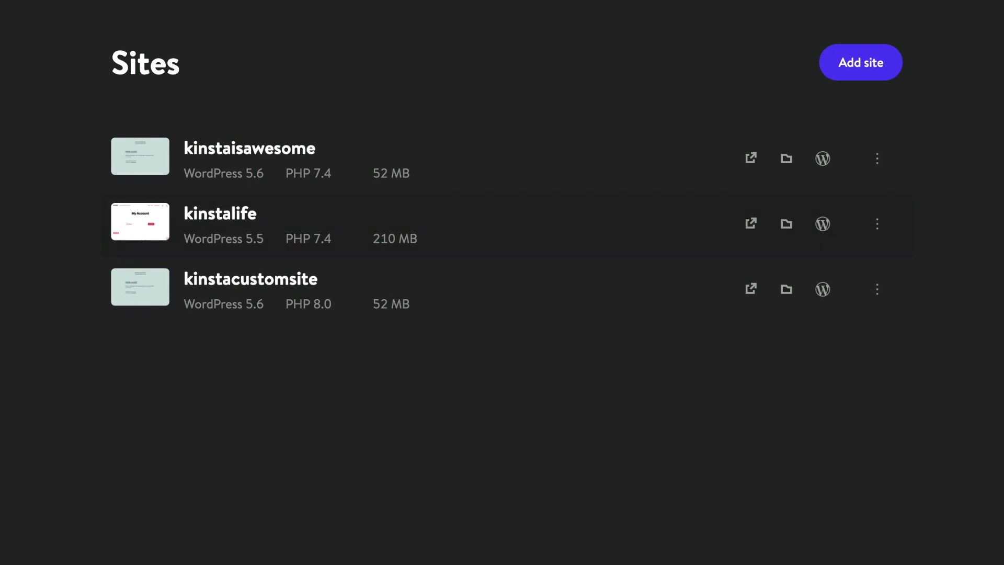
- Select kinstalife in the Sites list and open its local files folder in Finder
left_click(220, 213)
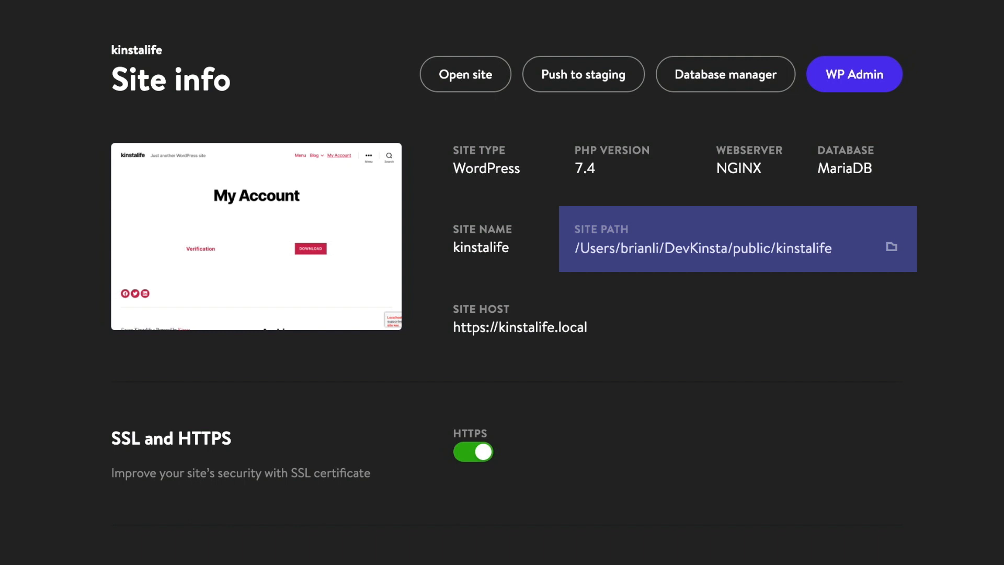
mouse_move(891, 247)
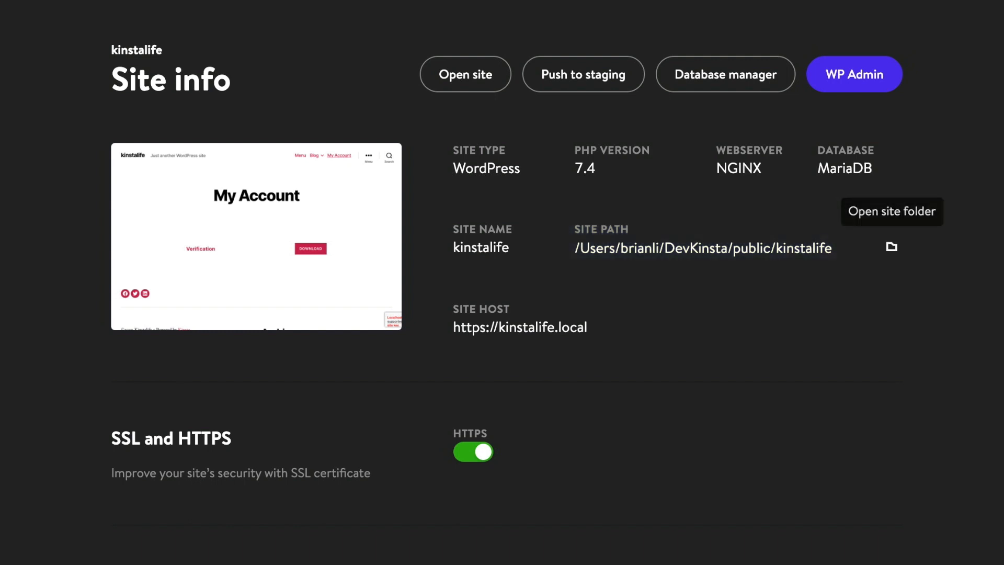
left_click(891, 247)
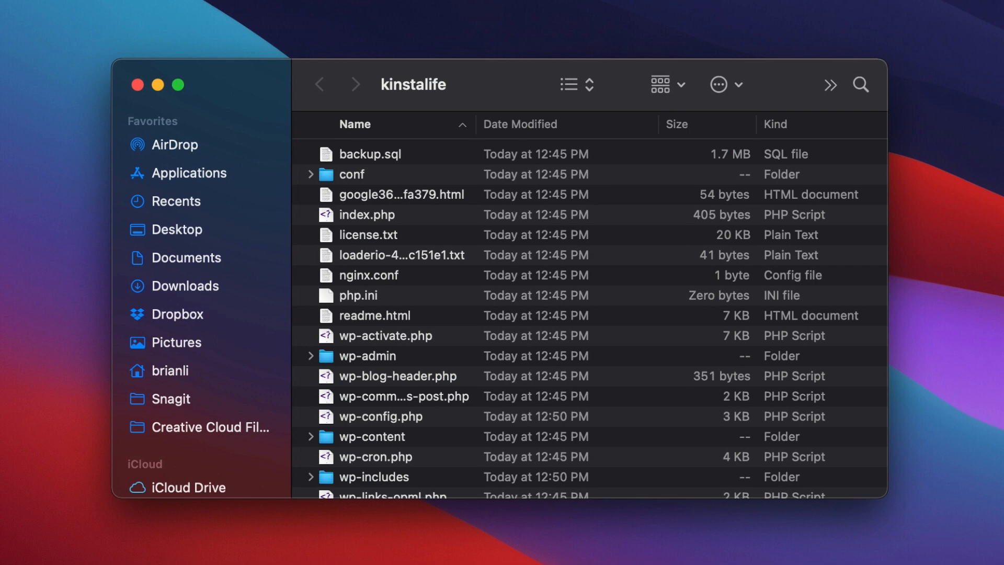
- Browse into wp-content and the theme folder and set #site-header background to #7A81FF in style.css
double_click(373, 436)
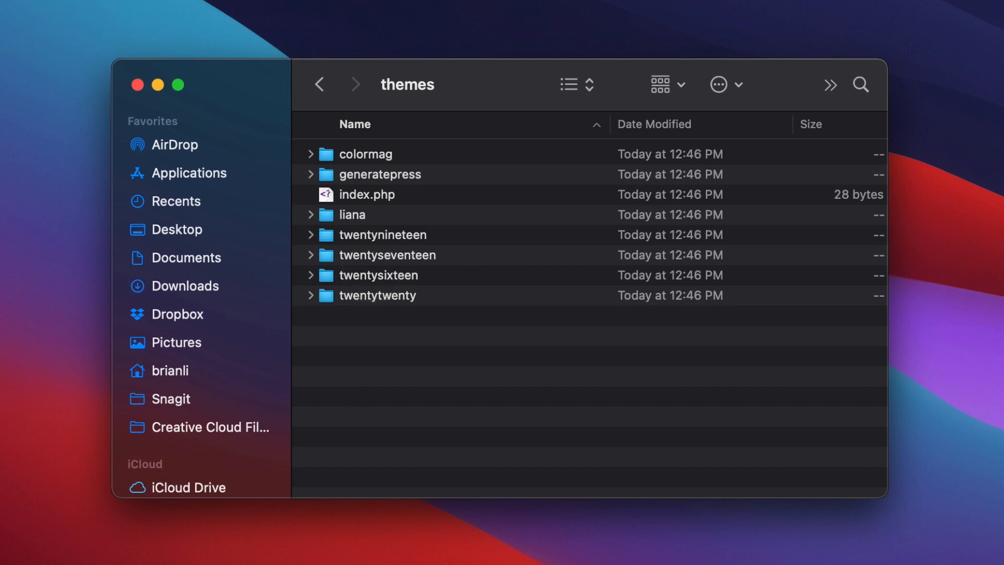
double_click(378, 295)
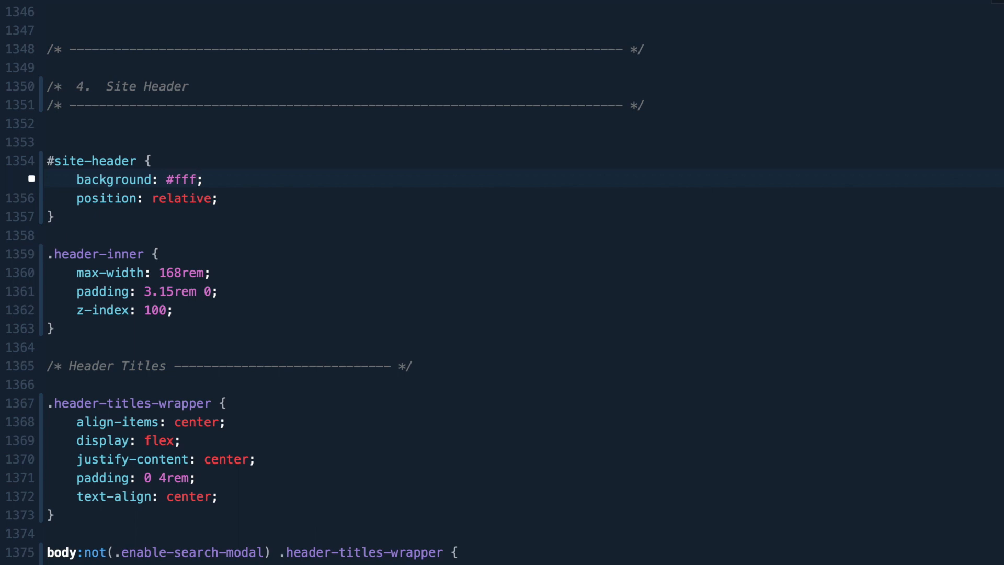
type("#7A81FF")
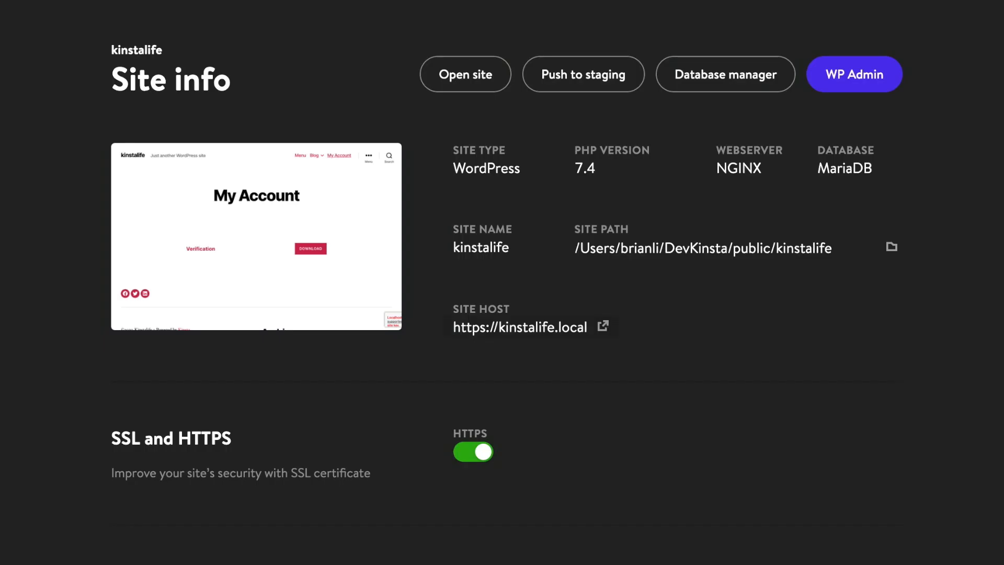
- Push kinstalife's local changes to the kinstalife • Staging environment on Kinsta
left_click(465, 73)
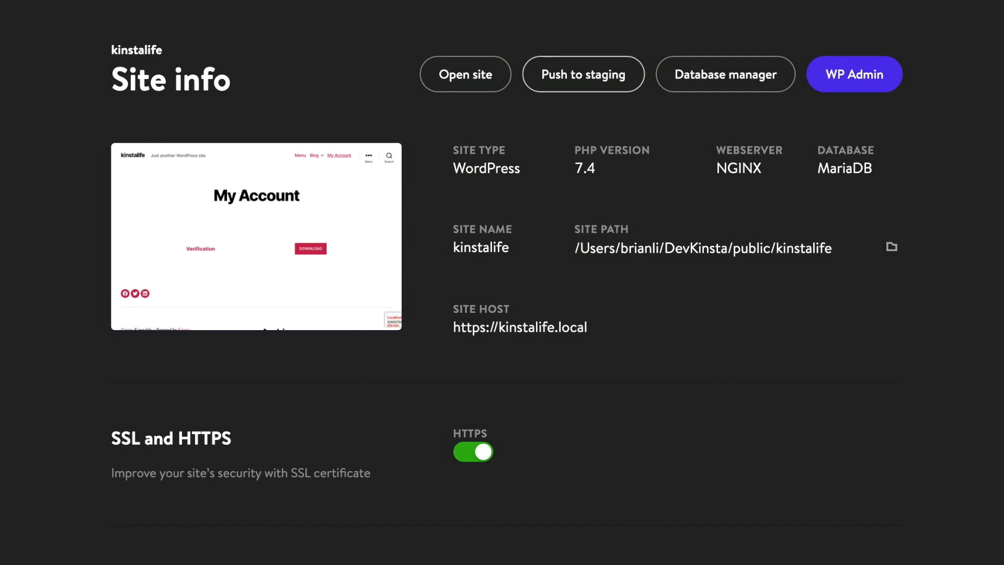
left_click(582, 73)
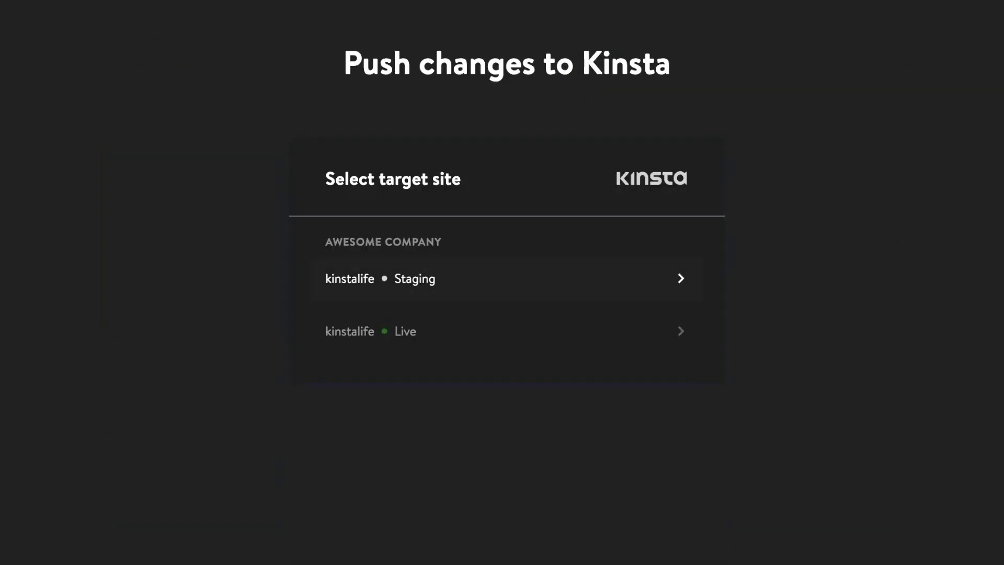
left_click(506, 278)
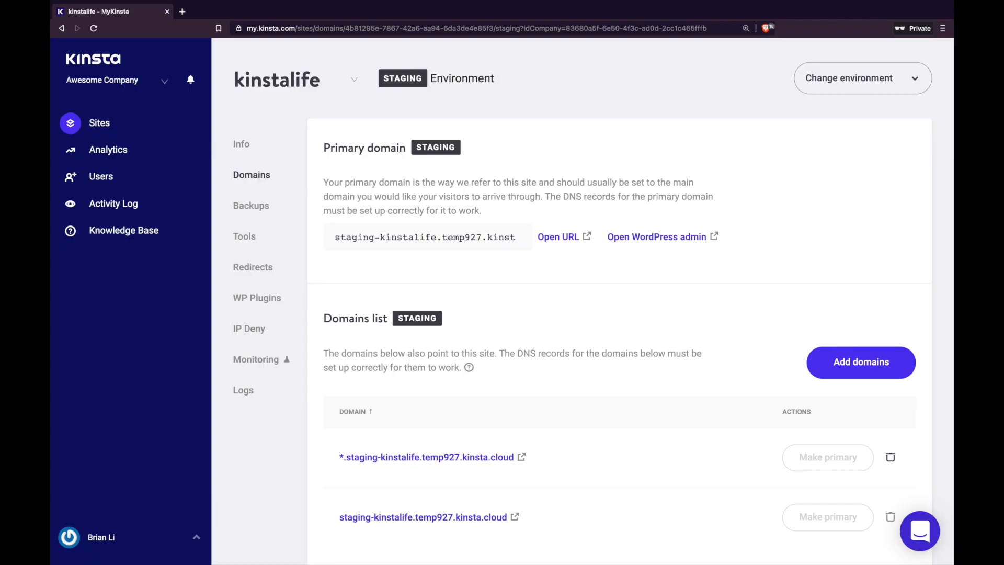
- Open the kinstalife staging site's primary domain URL in the browser
left_click(557, 236)
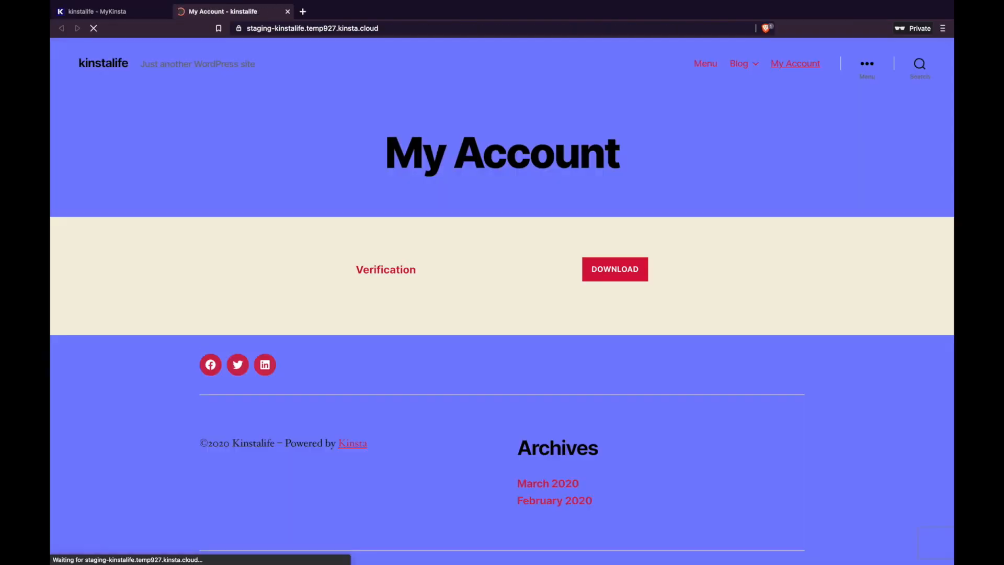